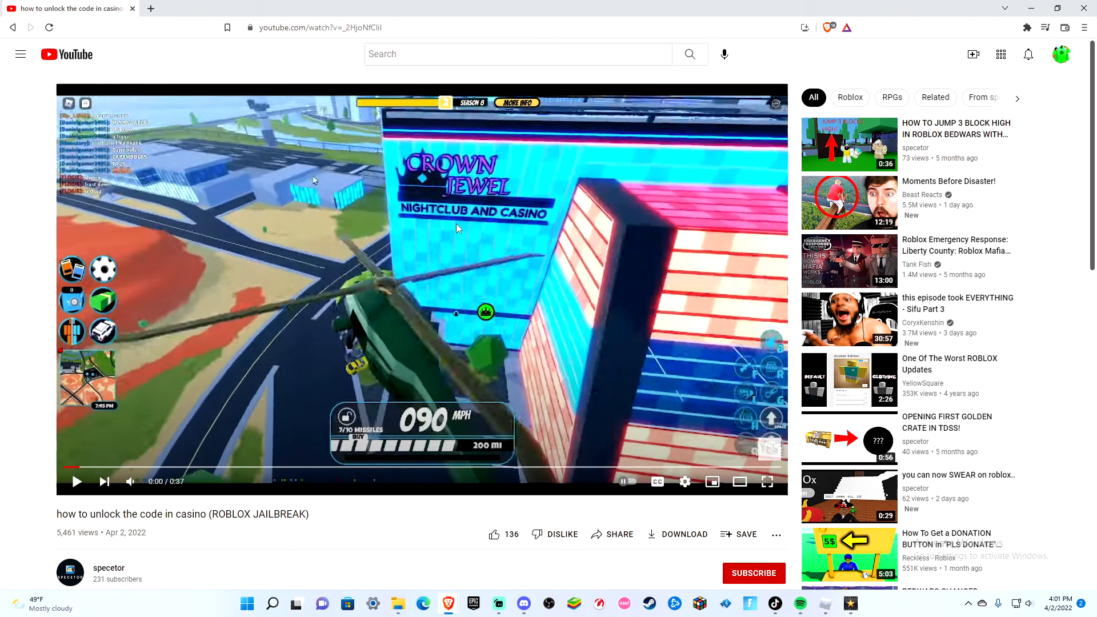
Scroll down past the description to the first few comments of the casino-code video.
scroll(down, 3)
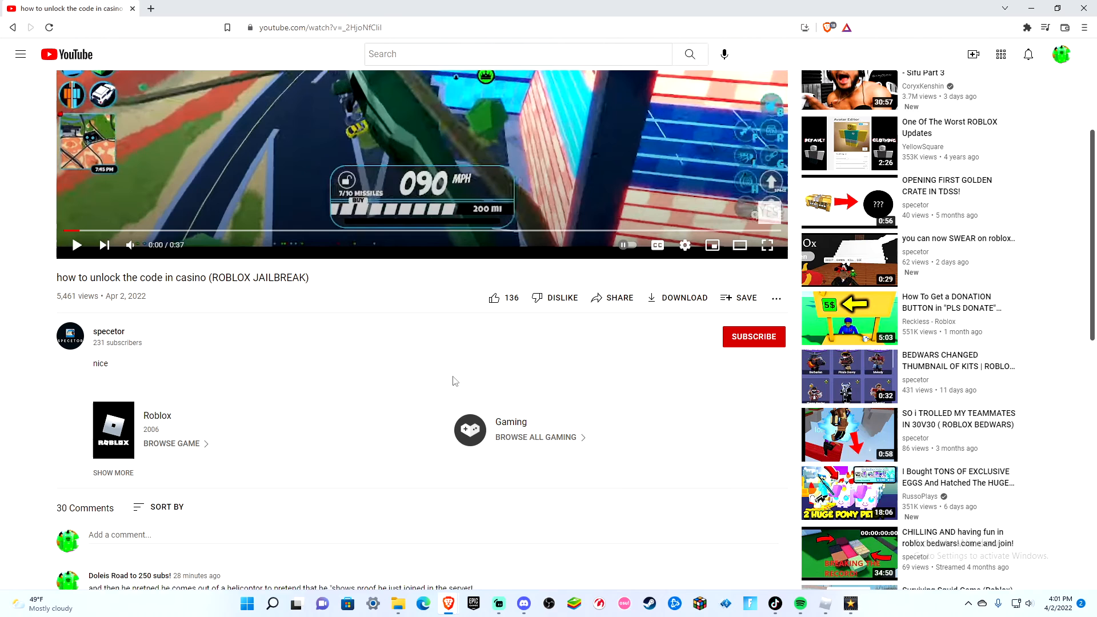
scroll(down, 3)
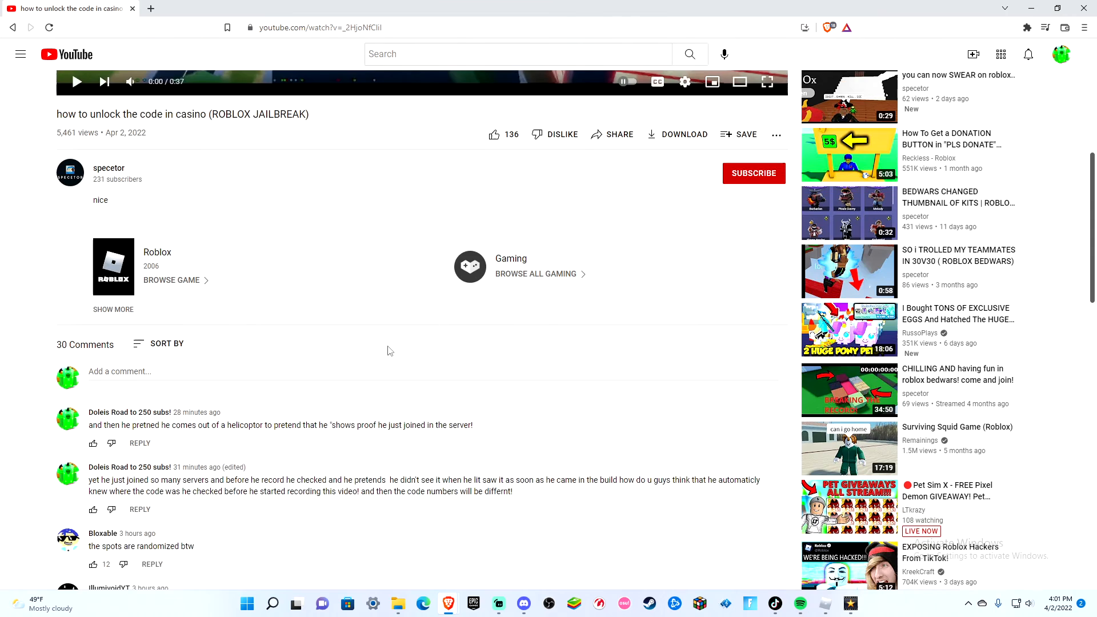
Return to the player, rewind from the 'here will be the code' frame, and resume at about 0:08.
click(77, 81)
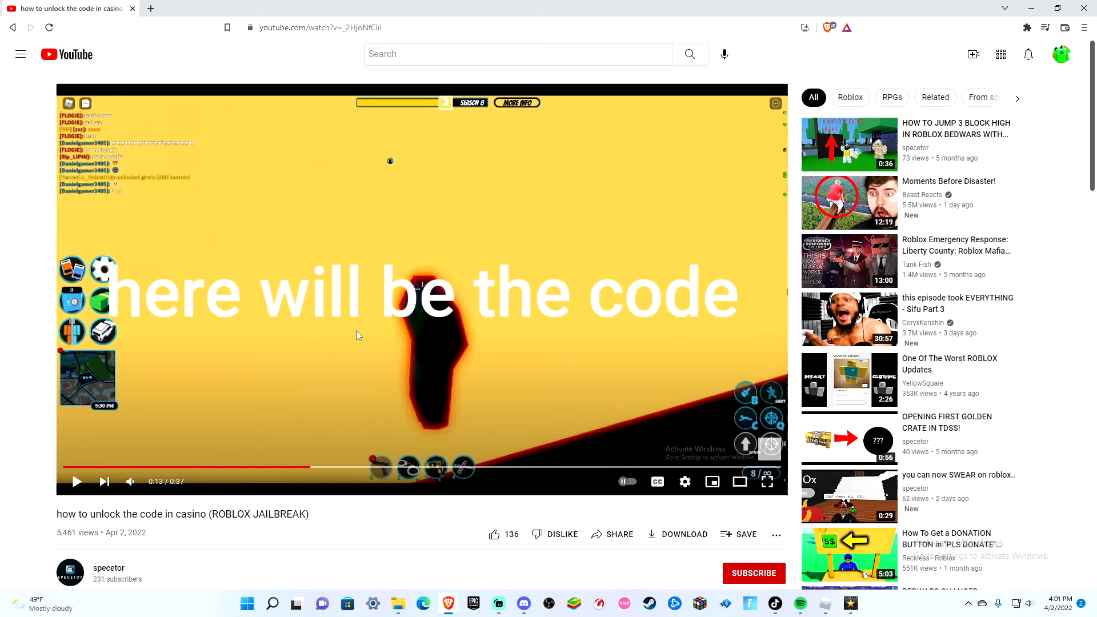
mouse_move(620, 377)
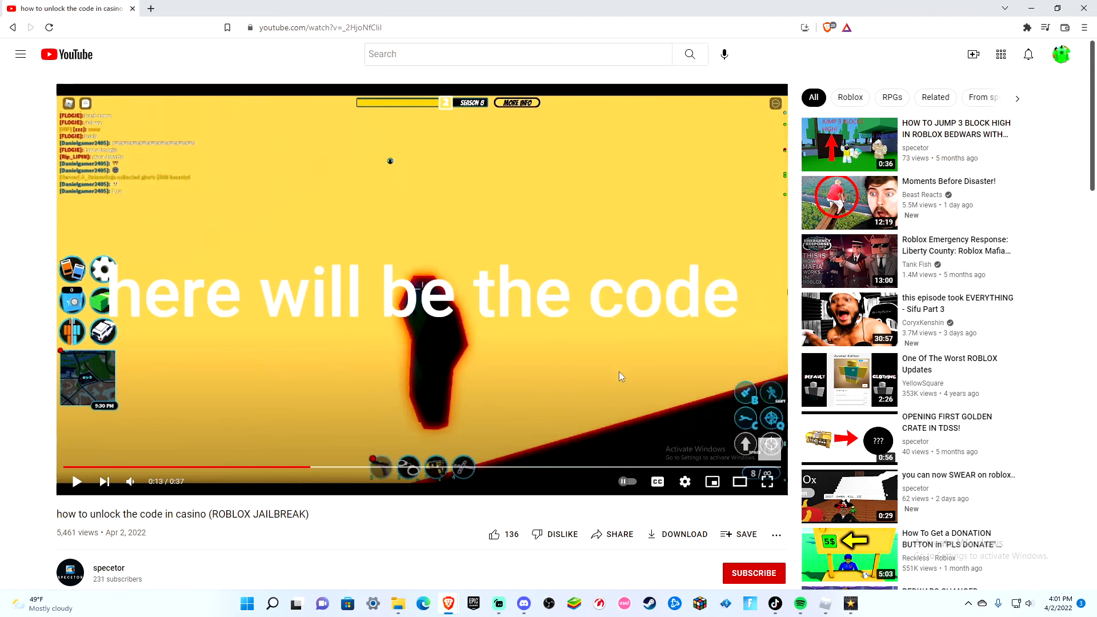
click(77, 481)
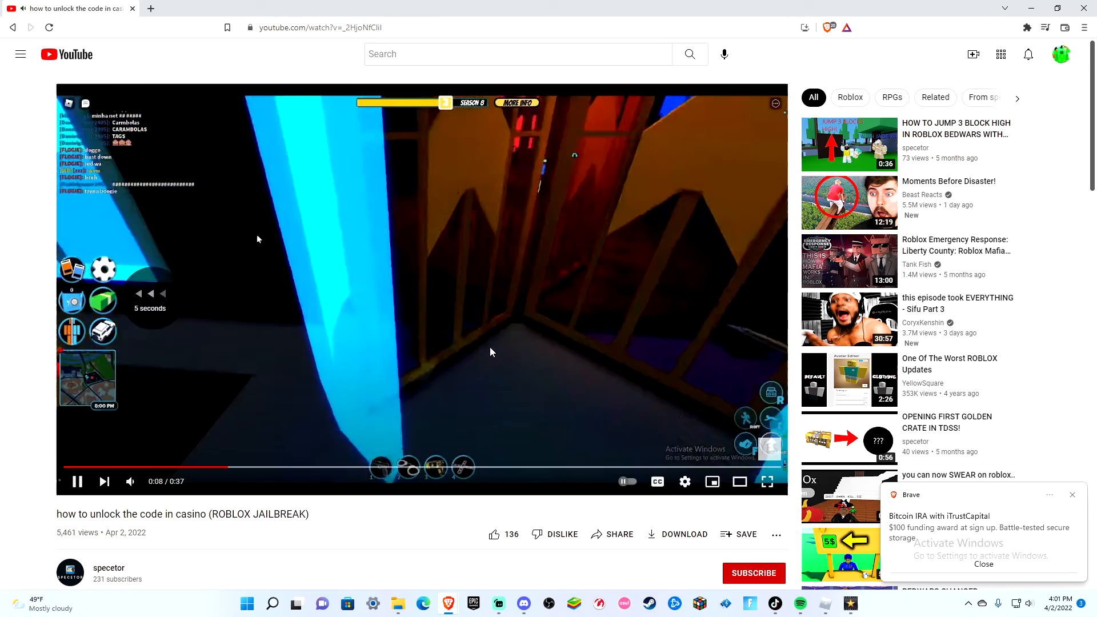